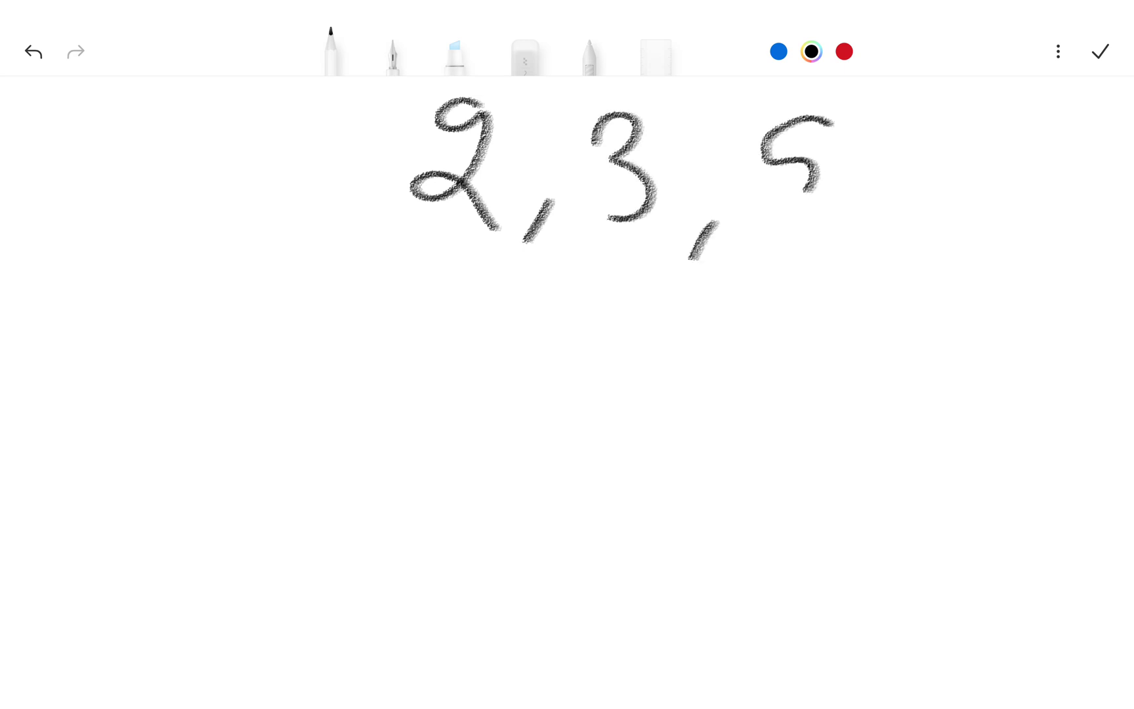
- Handwrite the numbers 2, 3 and 5 in black pencil along the top of the page
{"action": "left_click_drag", "start_coordinate": [365, 94], "coordinate": [366, 651]}
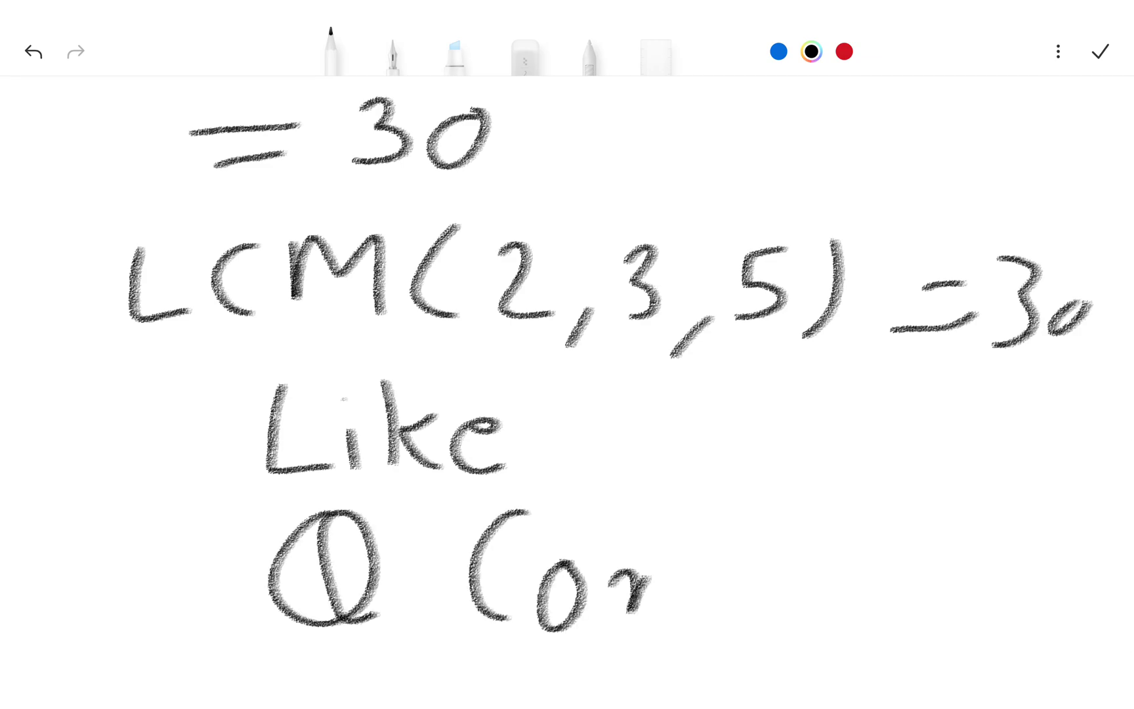
- Continue handwriting the letters of 'Comment' beneath 'Like'
{"action": "left_click_drag", "start_coordinate": [615, 579], "coordinate": [853, 579]}
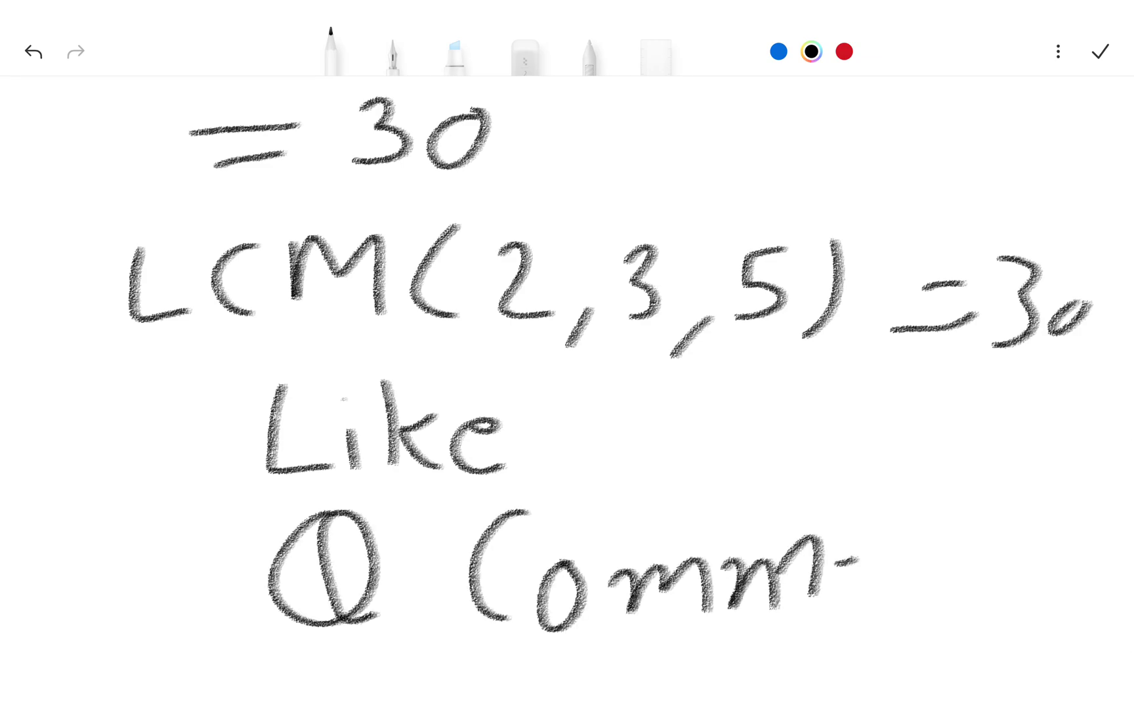